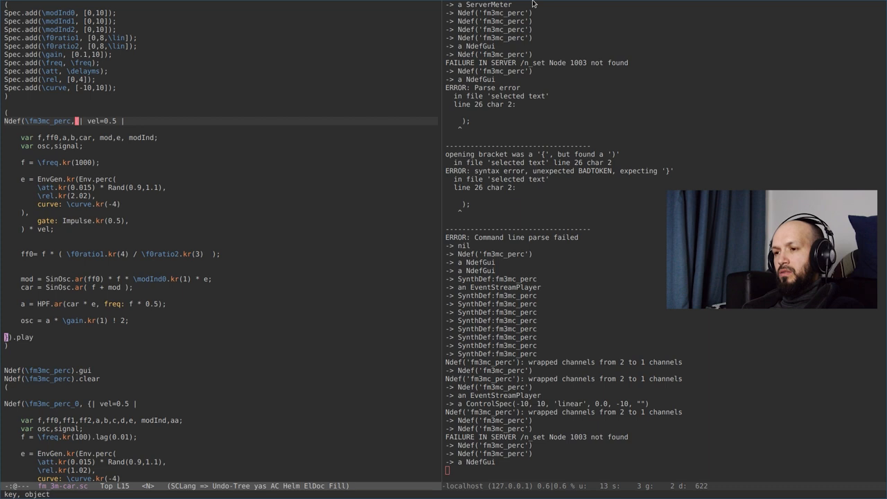
Select the parenthesised Ndef(\fm3mc_perc, …).play block as one region for evaluation
key("v")
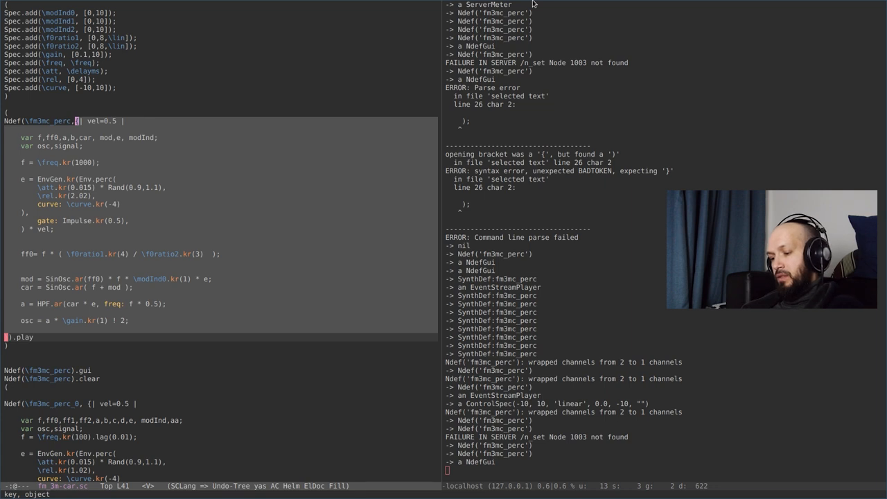
key("Escape")
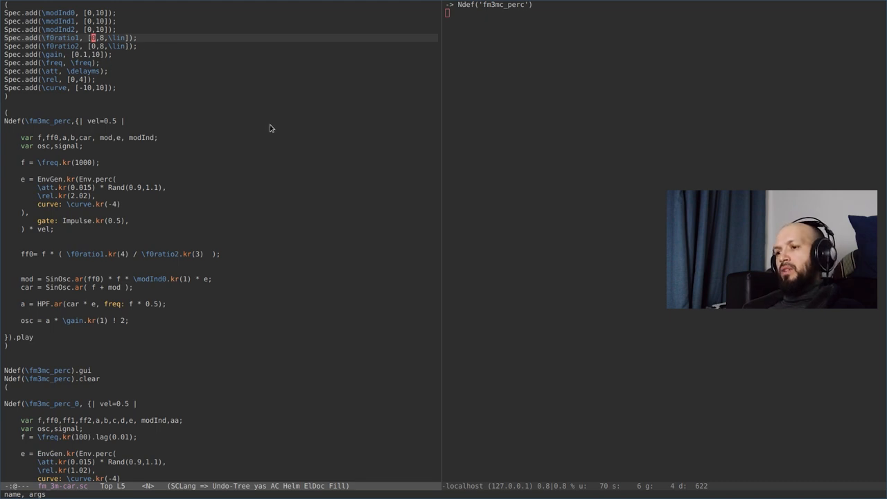
mouse_move(110, 100)
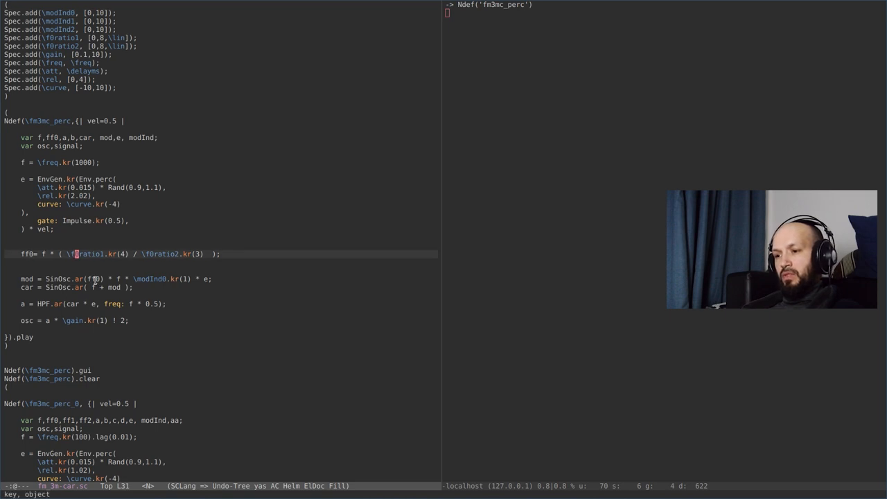
left_click(100, 278)
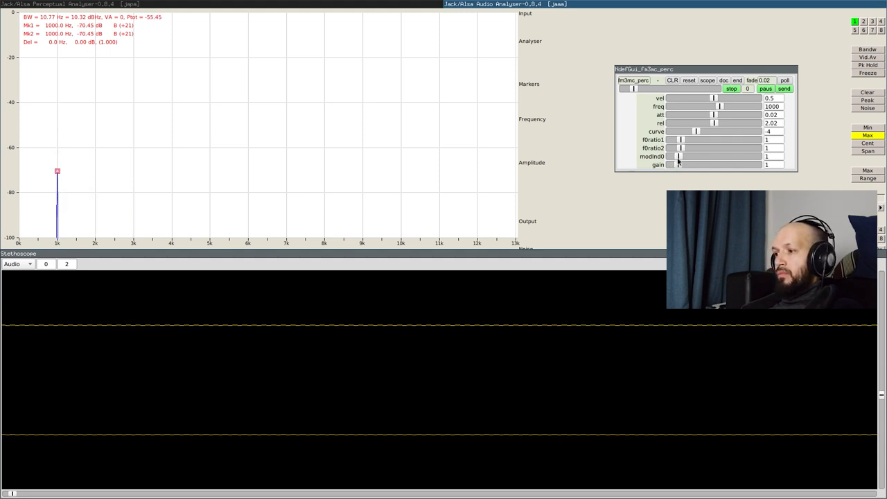
Sweep the modInd0 slider through about 1.86, 6 and 4.55 up to 10, strengthening the sidebands
left_click_drag(679, 156, 703, 155)
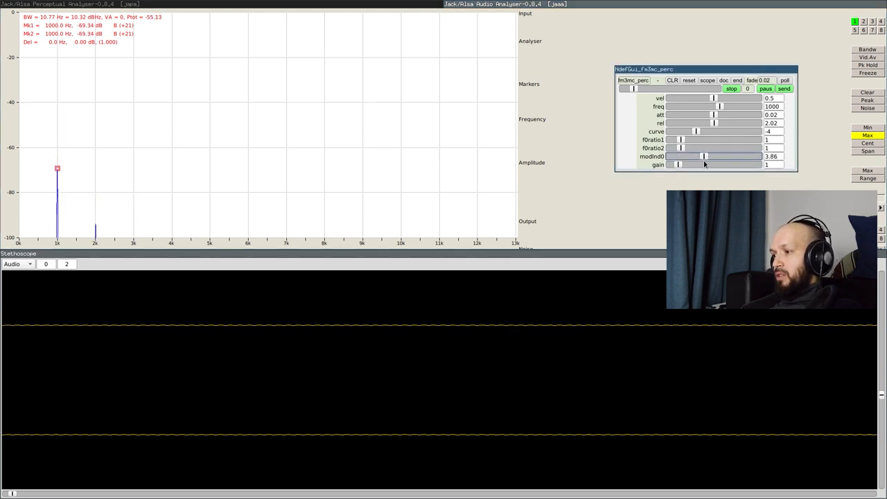
left_click_drag(704, 155, 720, 155)
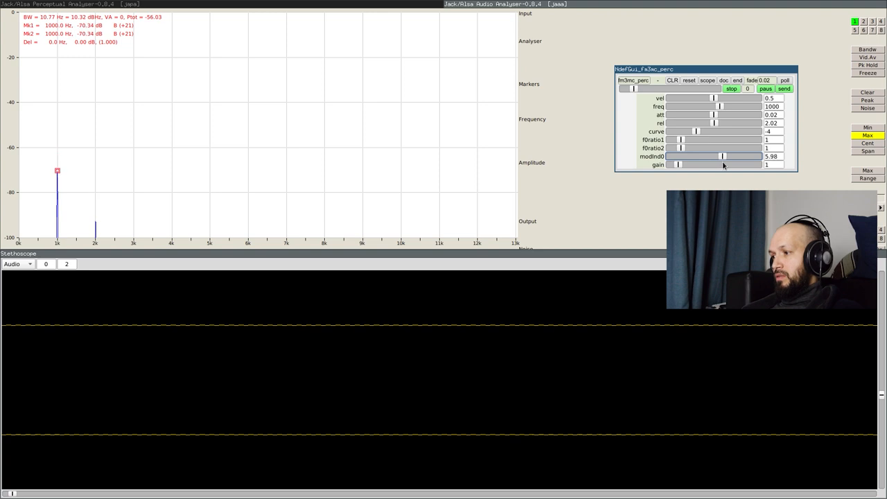
left_click_drag(720, 155, 708, 156)
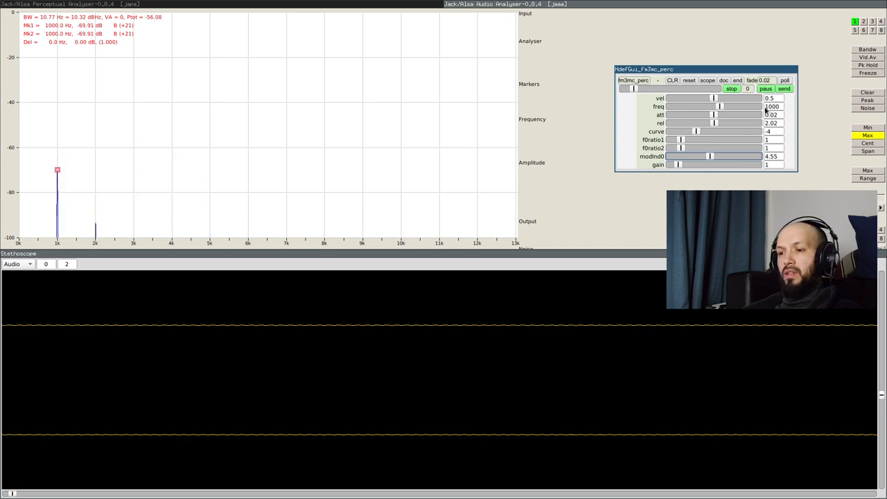
mouse_move(97, 203)
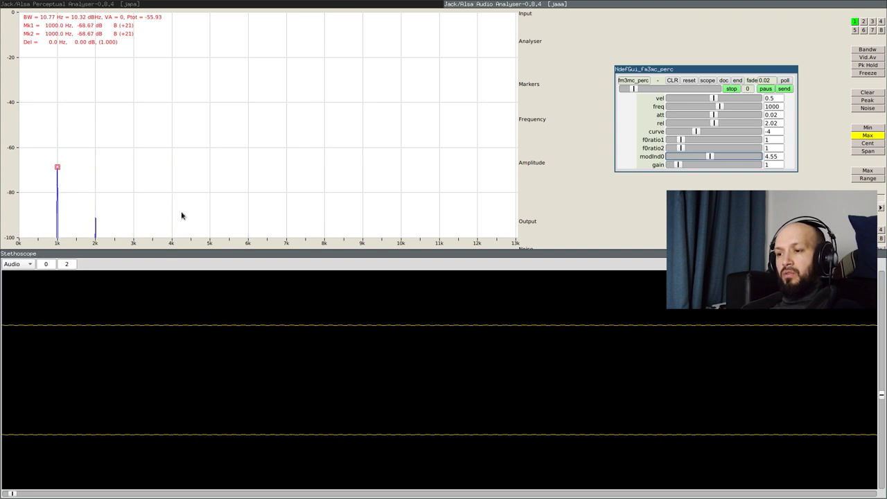
mouse_move(560, 209)
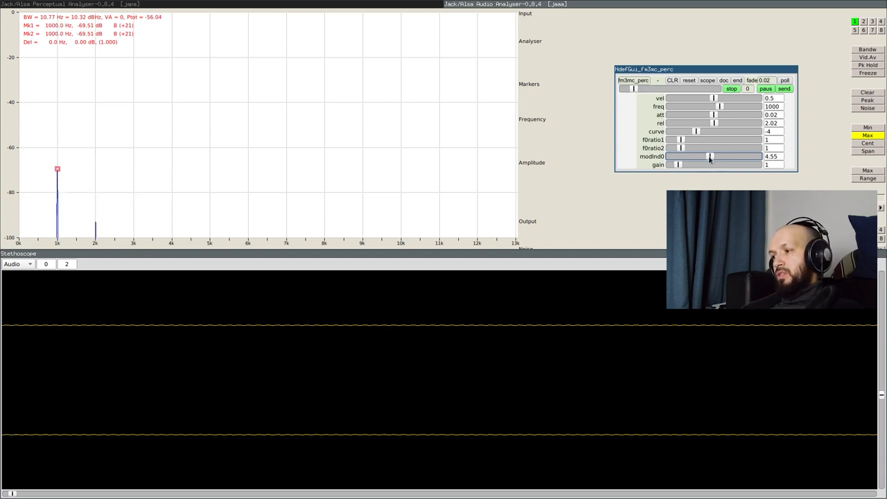
left_click_drag(710, 156, 730, 155)
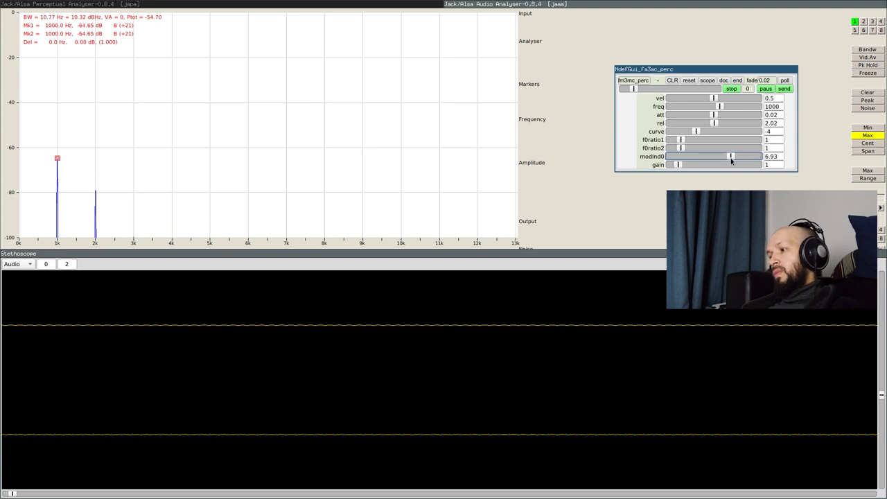
left_click_drag(731, 155, 741, 156)
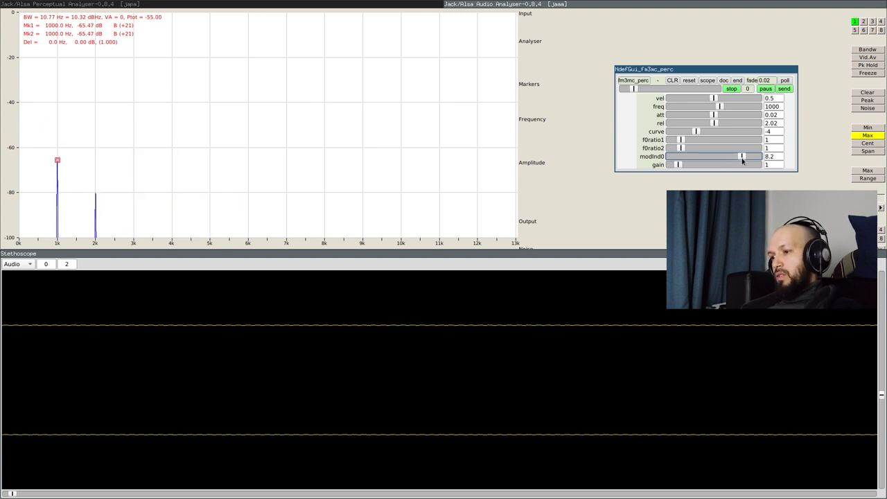
left_click_drag(742, 155, 756, 155)
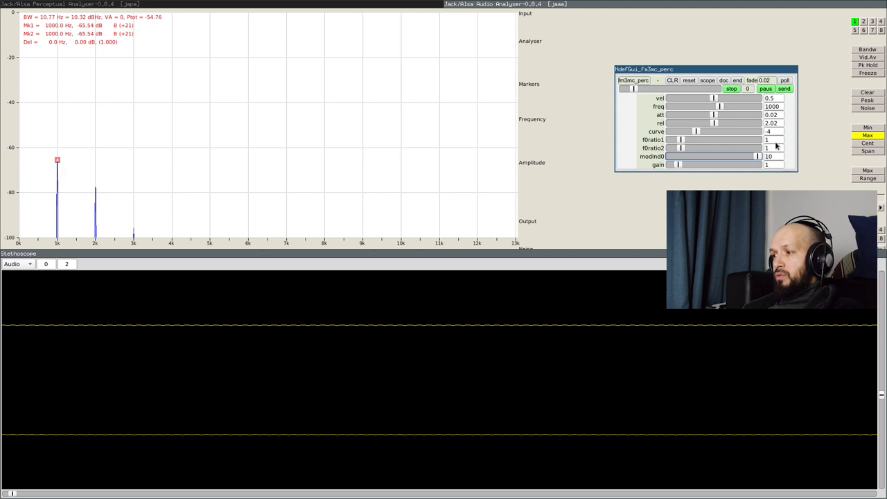
Begin editing fRatio1 in the NdefGui to move the sideband peak higher
left_click(768, 138)
type("2")
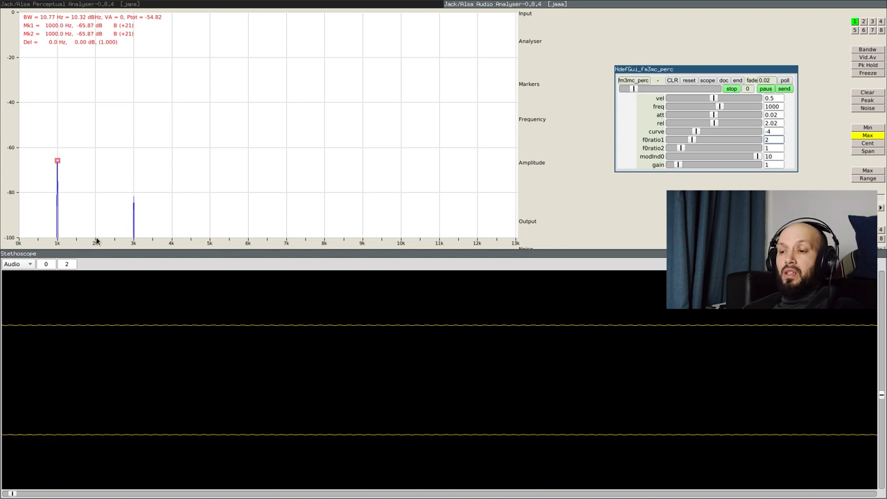
mouse_move(307, 238)
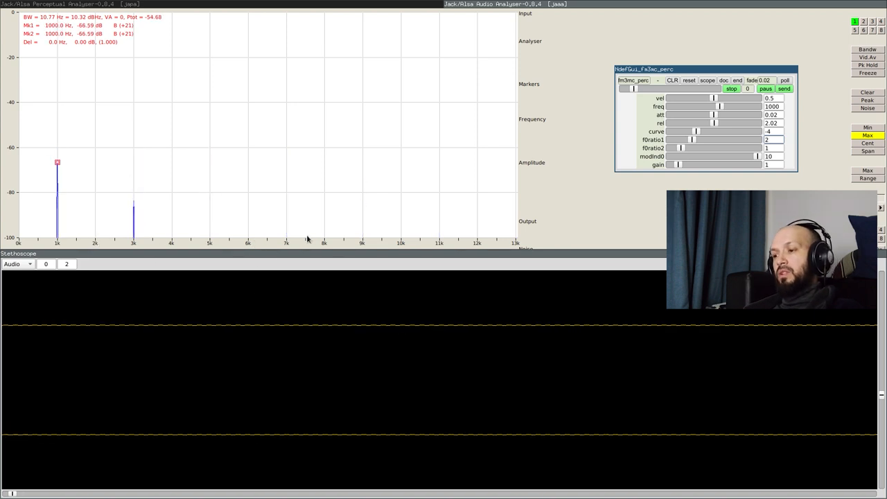
mouse_move(746, 147)
type("4")
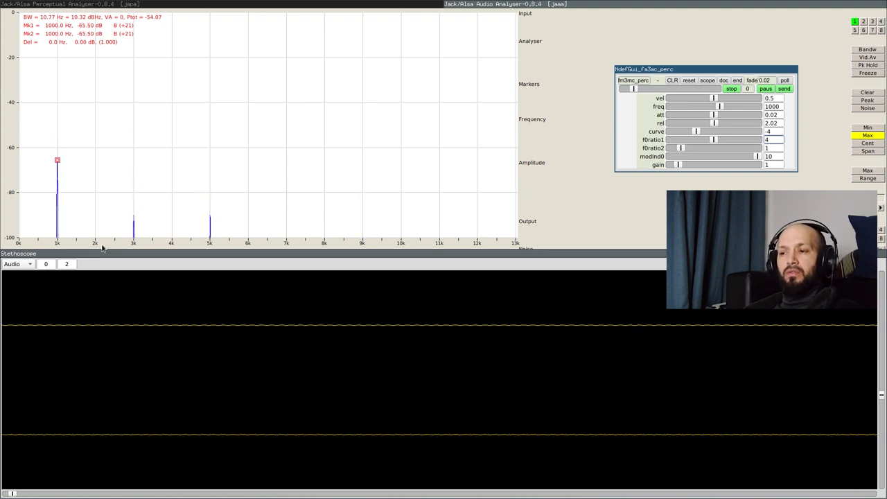
mouse_move(211, 164)
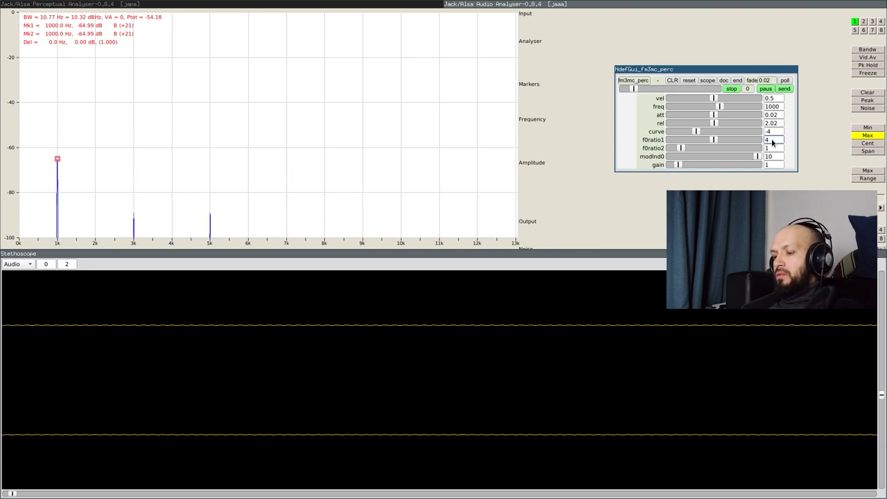
Return fRatio1 to 1 and detune fRatio2 upward toward 3.79 for a dense partial cluster
left_click_drag(714, 139, 723, 139)
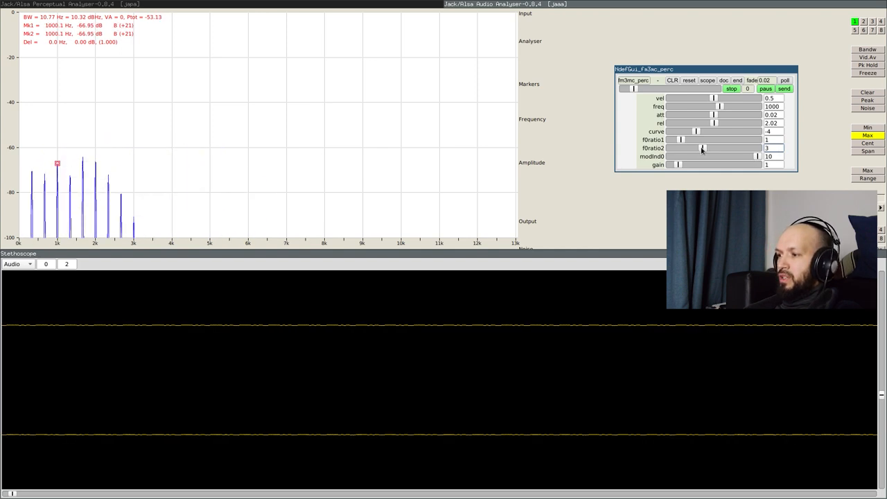
left_click_drag(701, 146, 704, 147)
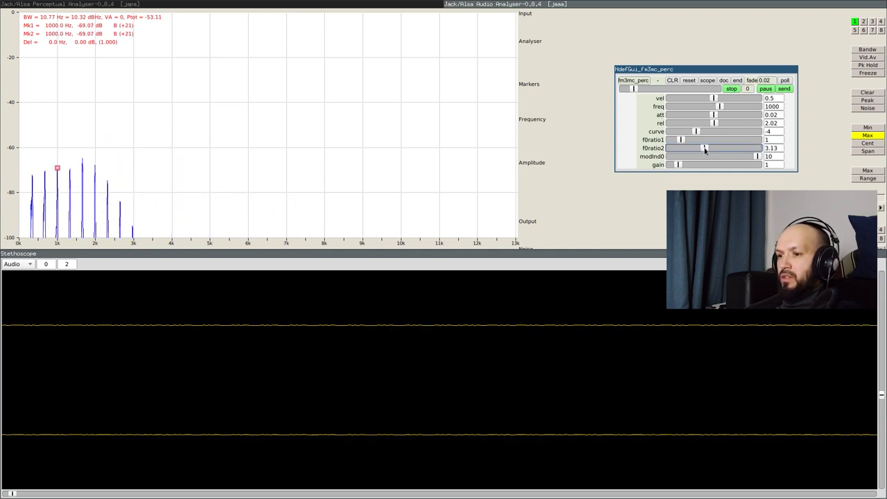
left_click_drag(704, 147, 707, 147)
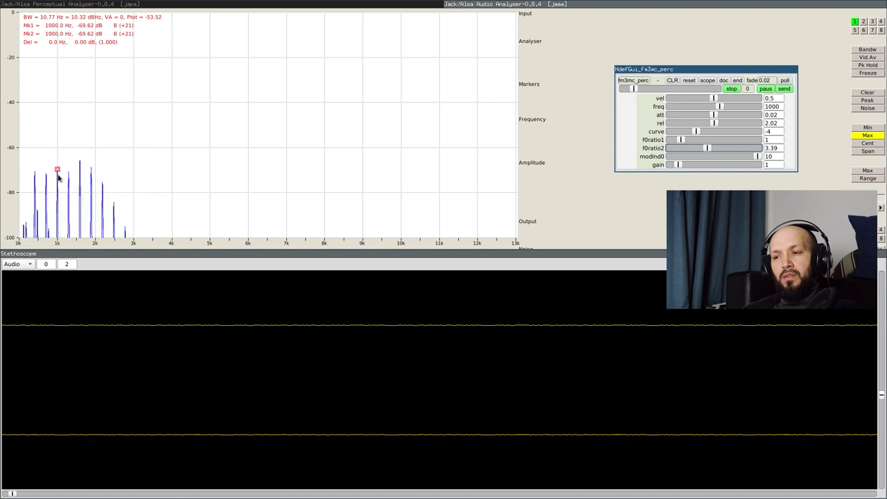
Switch back to the Emacs buffer holding the Ndef(\fm3mc_perc) code
left_click(732, 89)
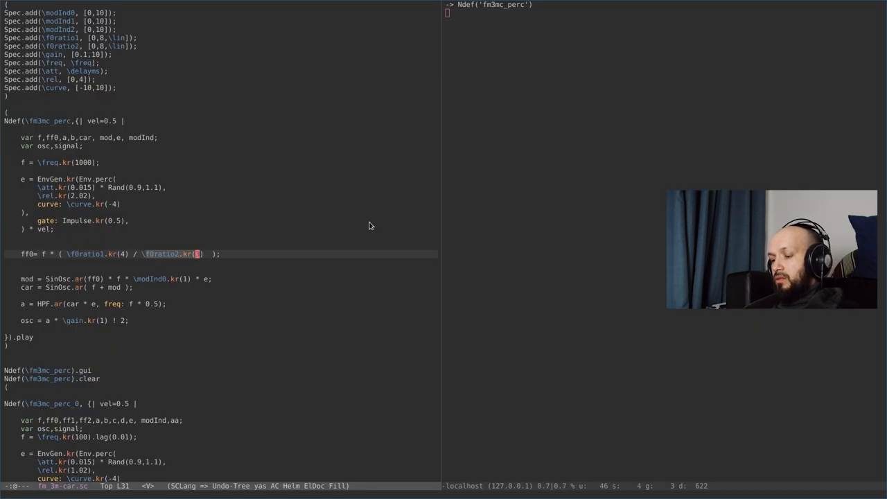
Scroll down to the Ndef(\fm3mc_perc_0) variant with separate ratios and two modulation indices
scroll("down", 3)
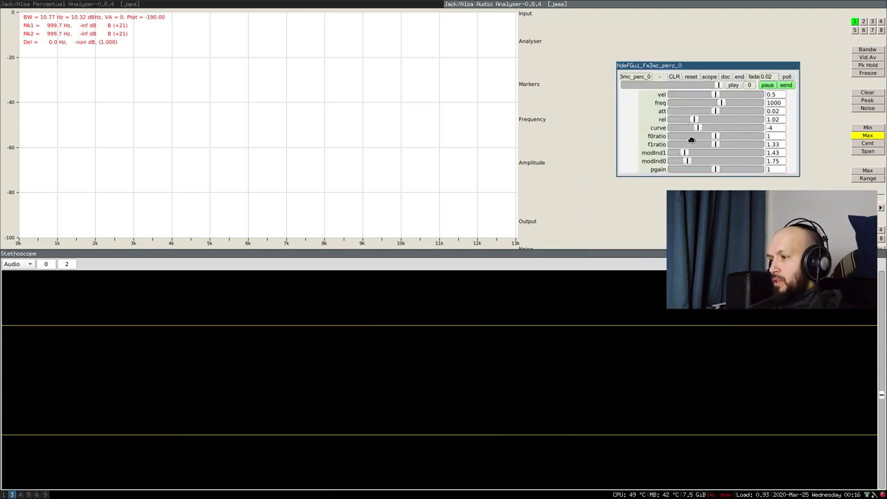
Bring the Emacs fm3mc_perc_0 code back into focus after the NdefGui opens
left_click(731, 85)
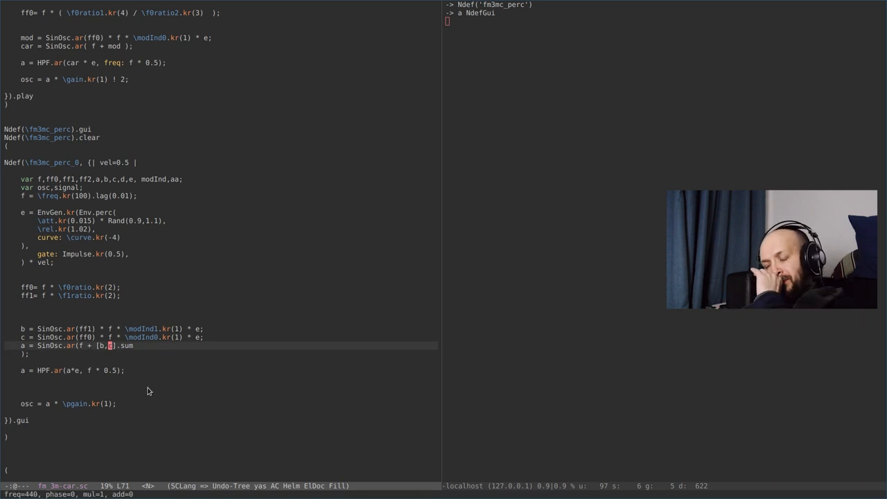
mouse_move(108, 366)
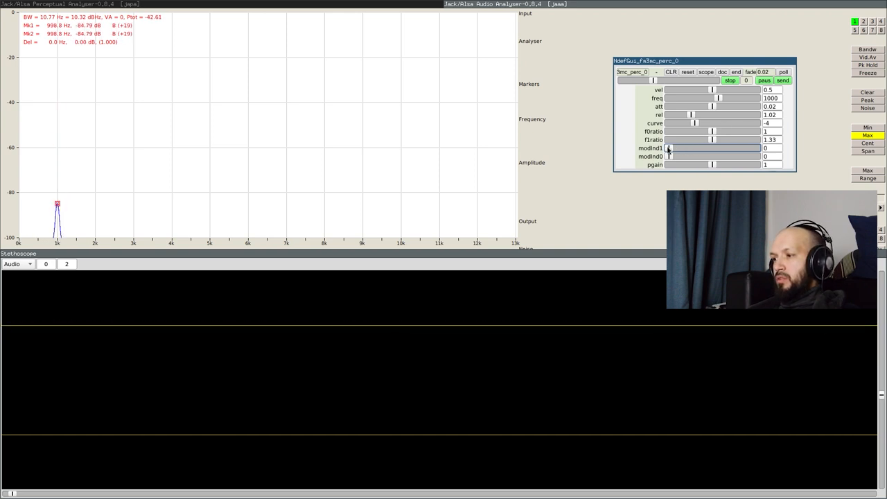
Nudge modInd1 up and back to 0, then sweep modInd2 to about 7.35 and down to 3.4
left_click_drag(668, 147, 670, 147)
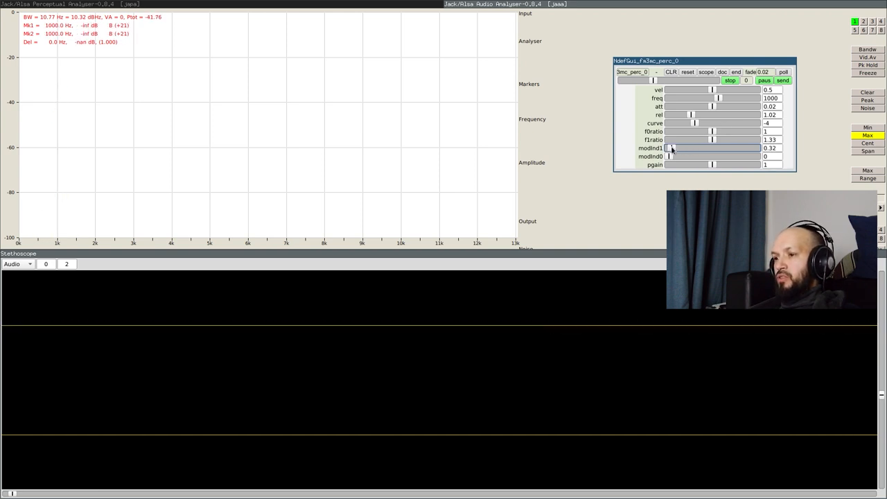
left_click_drag(670, 147, 667, 147)
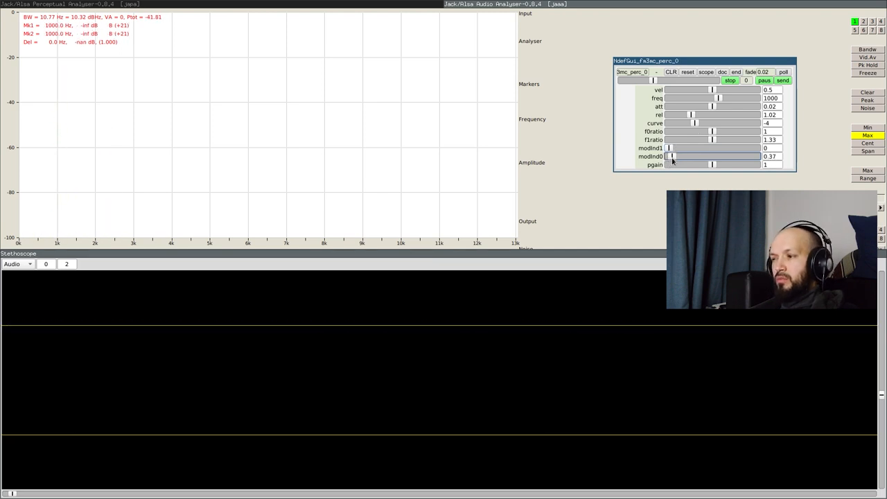
left_click_drag(668, 155, 684, 155)
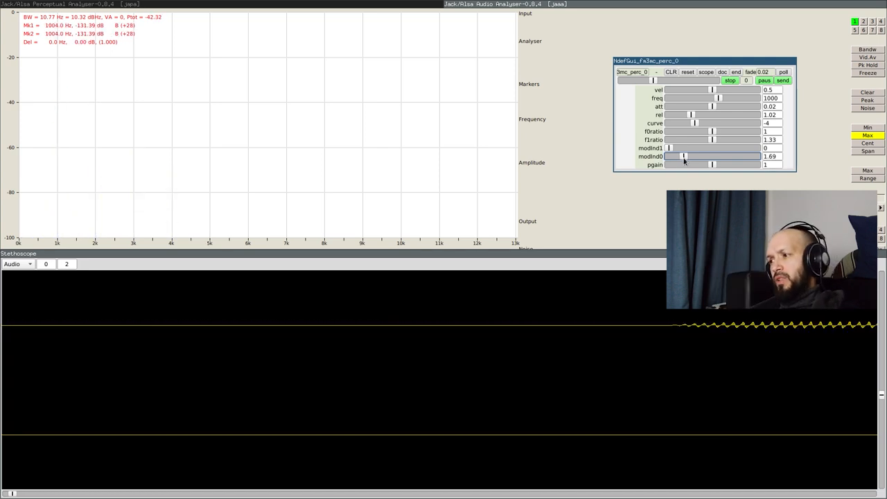
left_click_drag(680, 155, 709, 155)
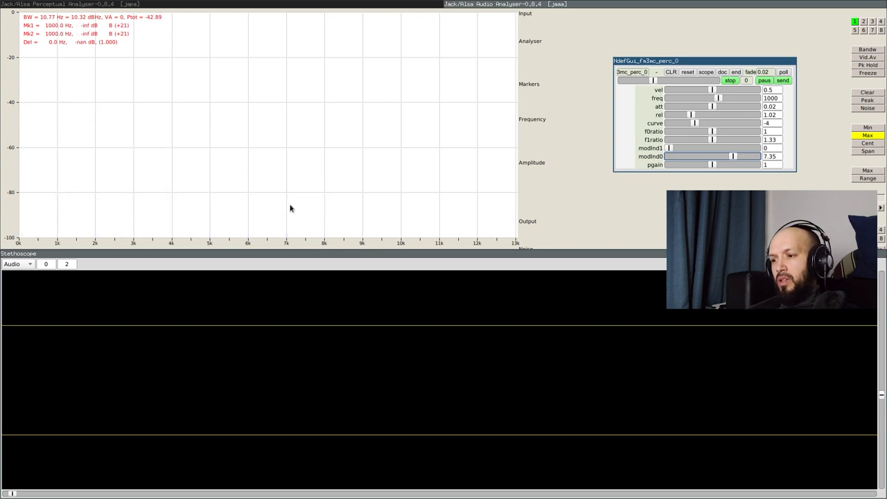
left_click_drag(733, 155, 728, 156)
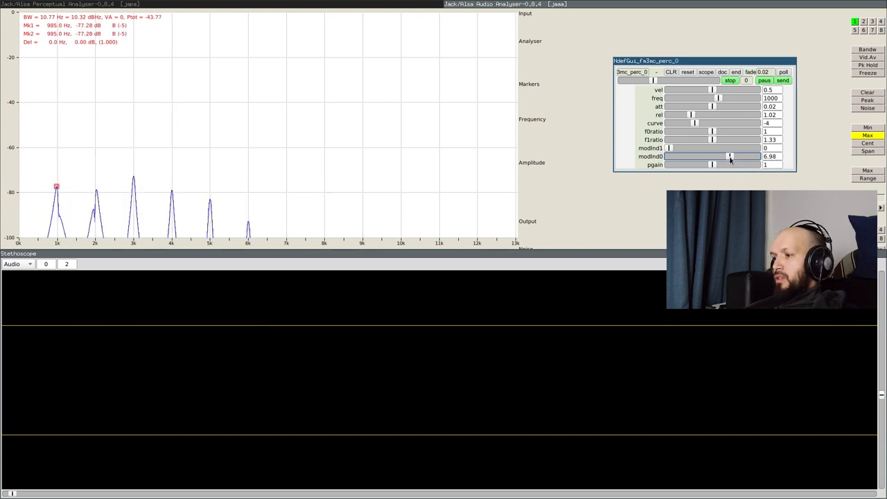
left_click_drag(728, 155, 699, 155)
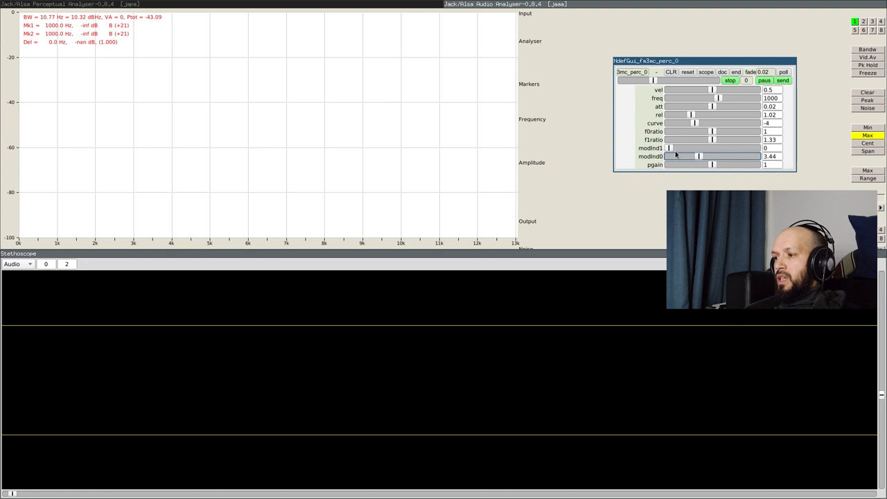
left_click_drag(668, 147, 704, 147)
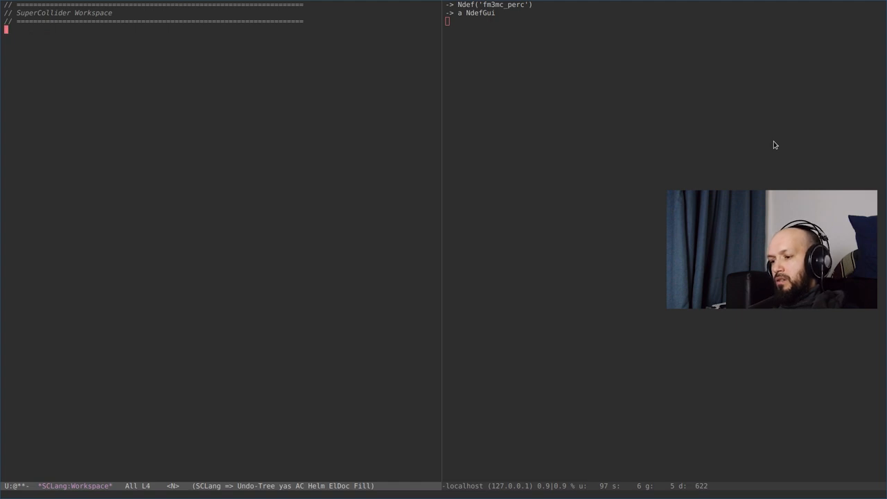
Write the ratio 4/3 into the empty *SCLang:Workspace* buffer
key("i")
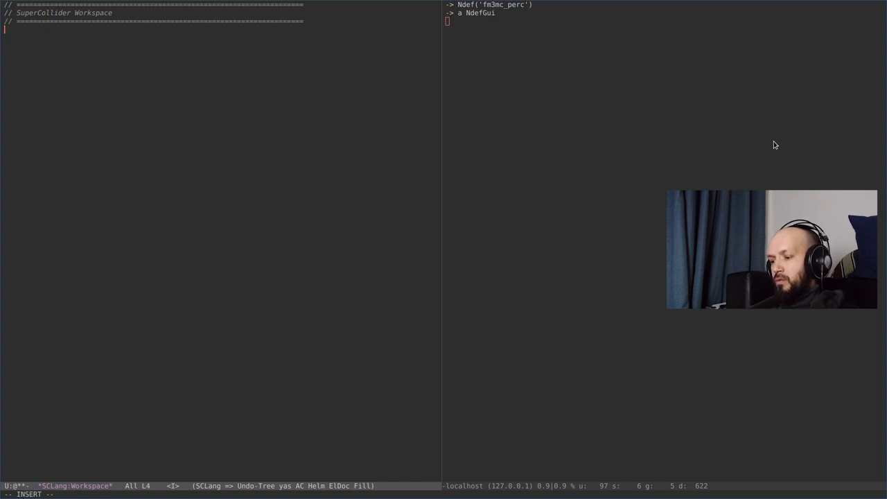
type("4/3")
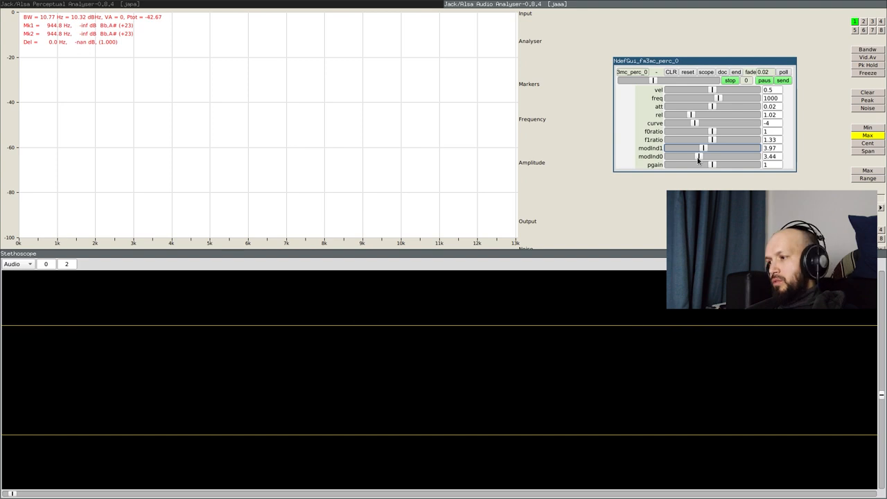
Set the first modulation index to 0 and the second to about 4.18 while watching the spectrum
left_click_drag(699, 156, 668, 155)
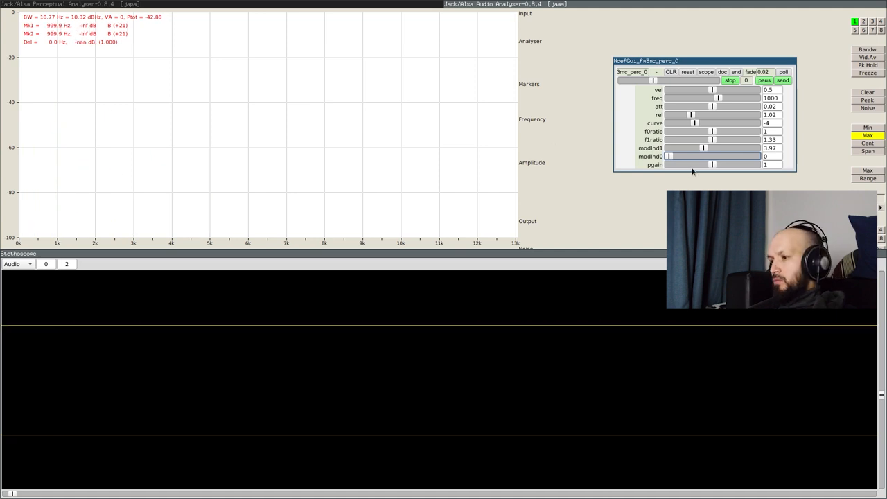
left_click_drag(704, 147, 668, 147)
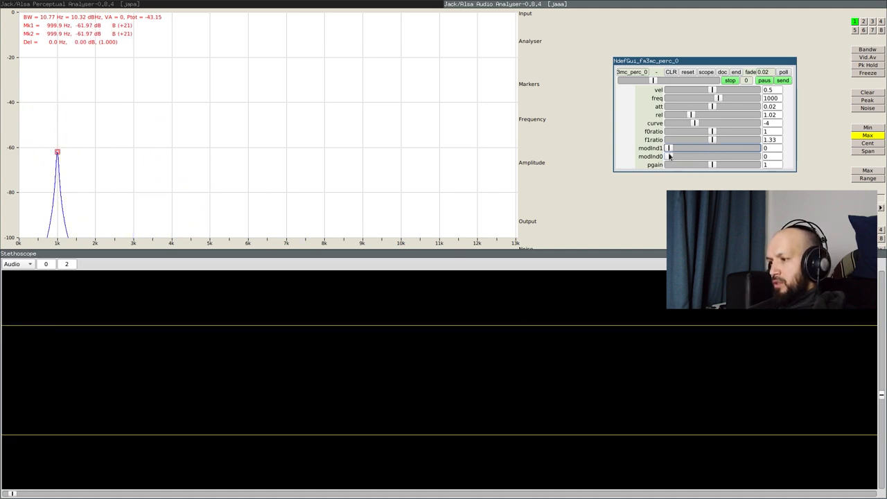
left_click_drag(668, 156, 705, 155)
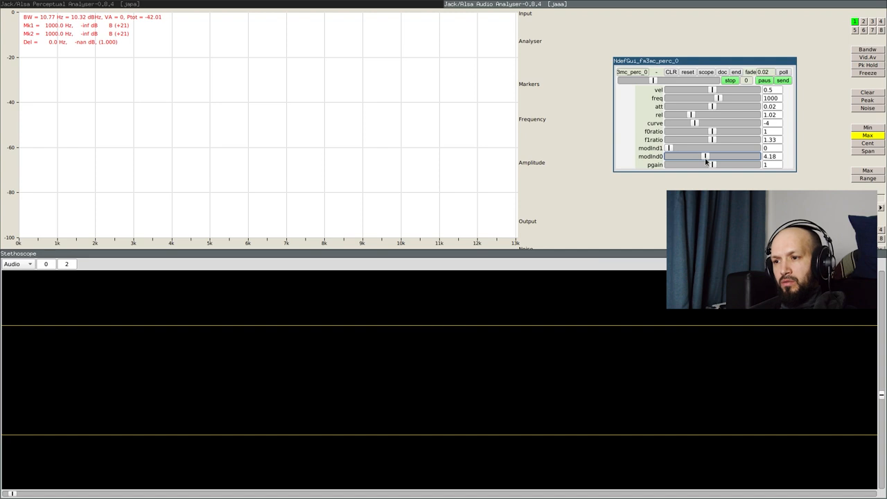
left_click_drag(667, 147, 670, 147)
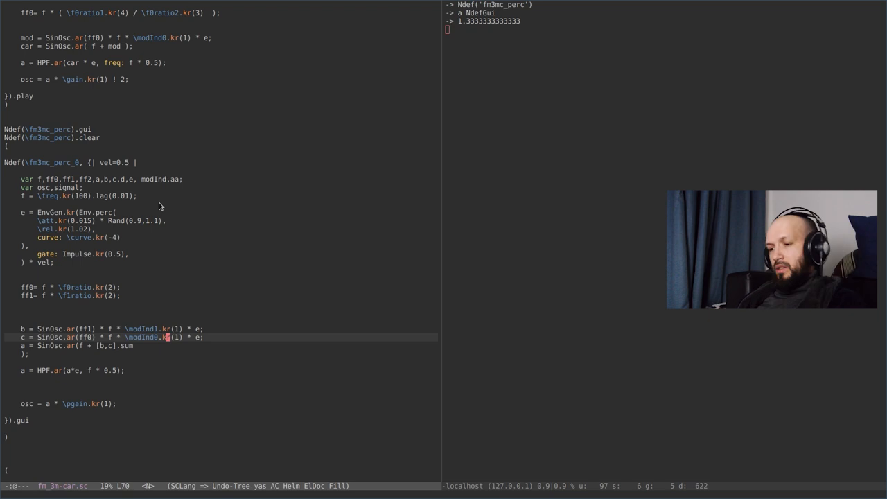
Scroll the sclang buffer down to the SynthDef(\fm3mc_perc) block with gate, vel and doneAction 2
scroll("down", 3)
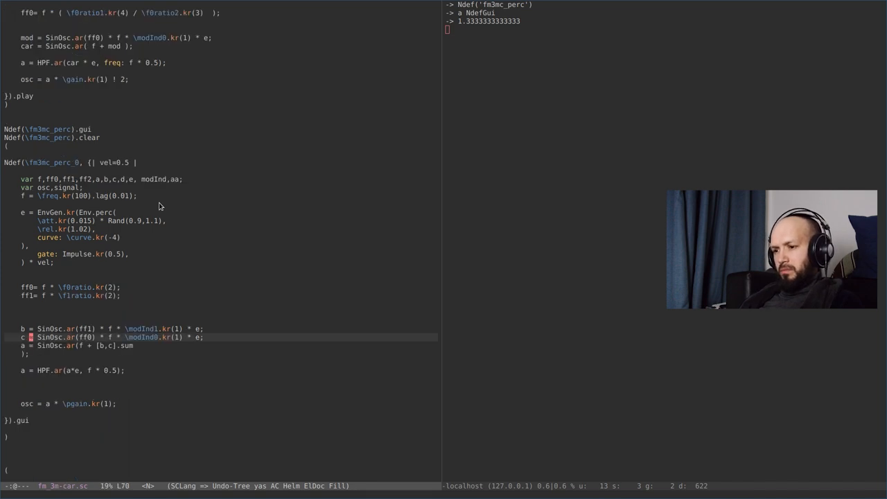
scroll("down", 3)
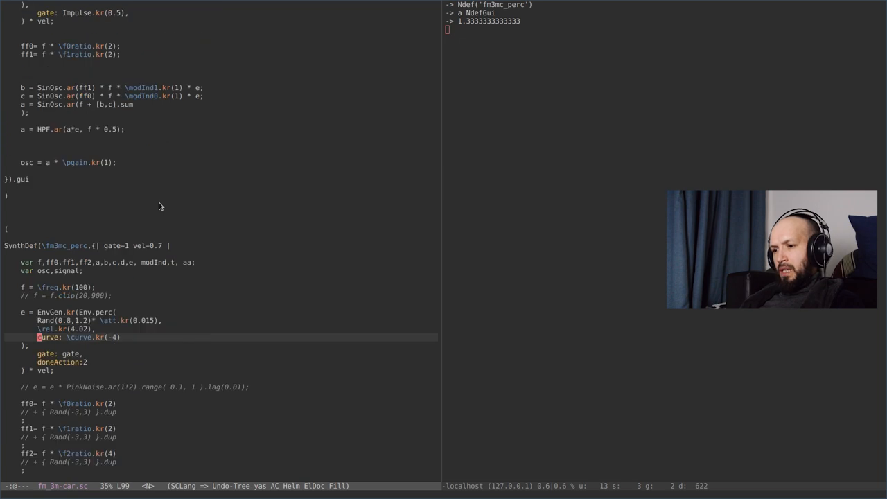
scroll("down", 3)
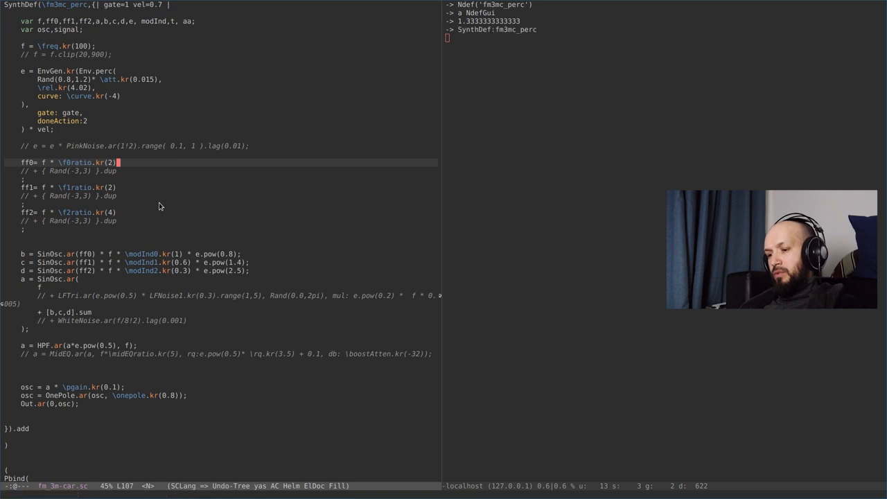
scroll("down", 3)
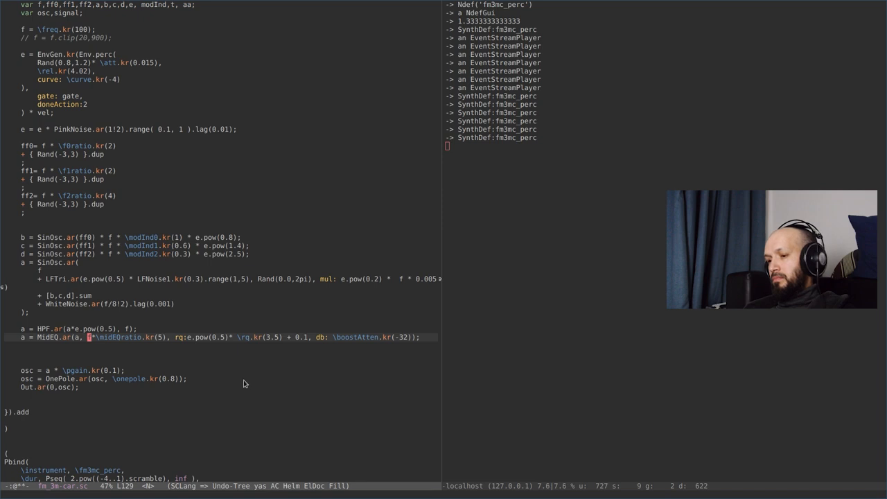
scroll("down", 3)
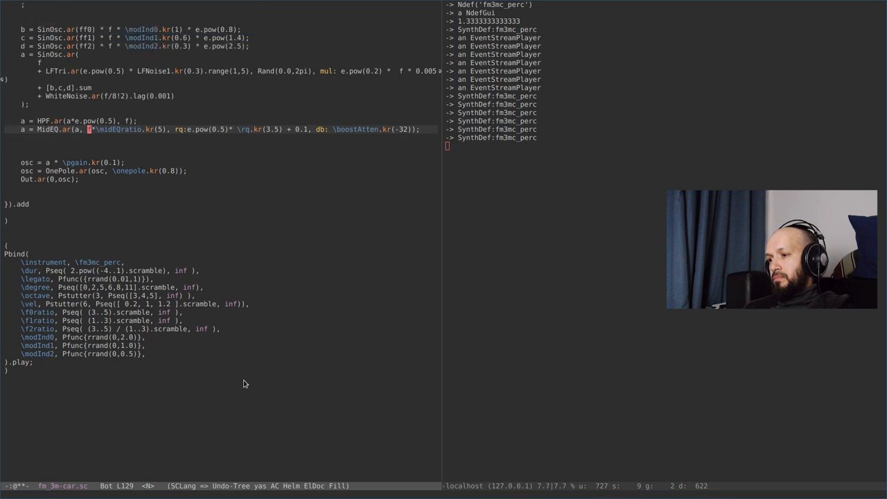
scroll("down", 3)
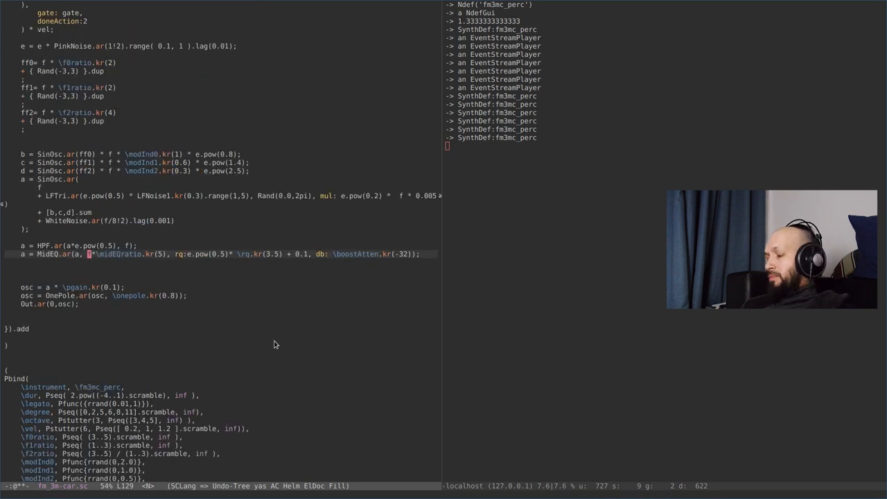